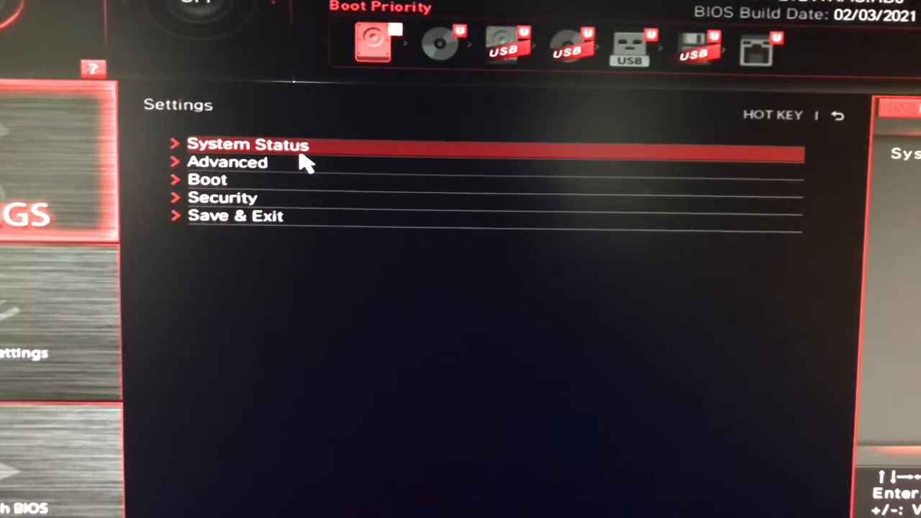
- Check PCI Subsystem Settings: Above 4G memory enabled, Re-Size BAR disabled
click(227, 161)
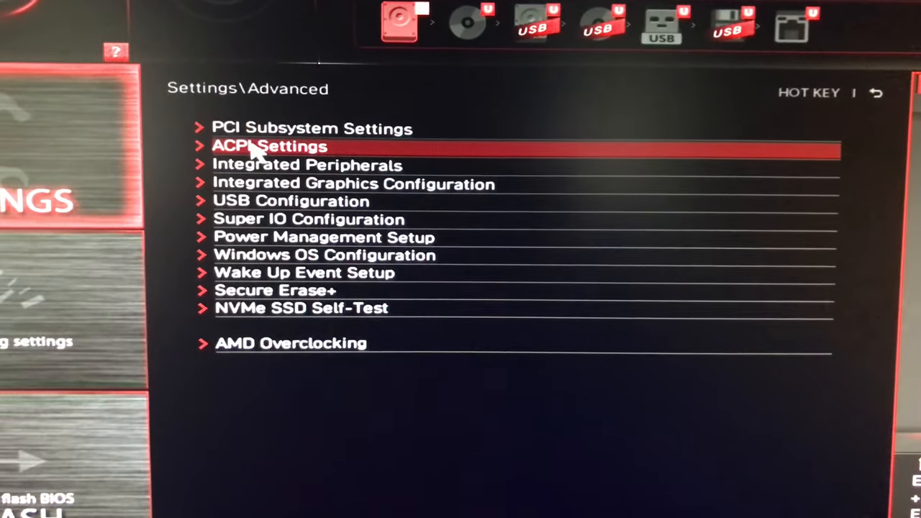
click(312, 128)
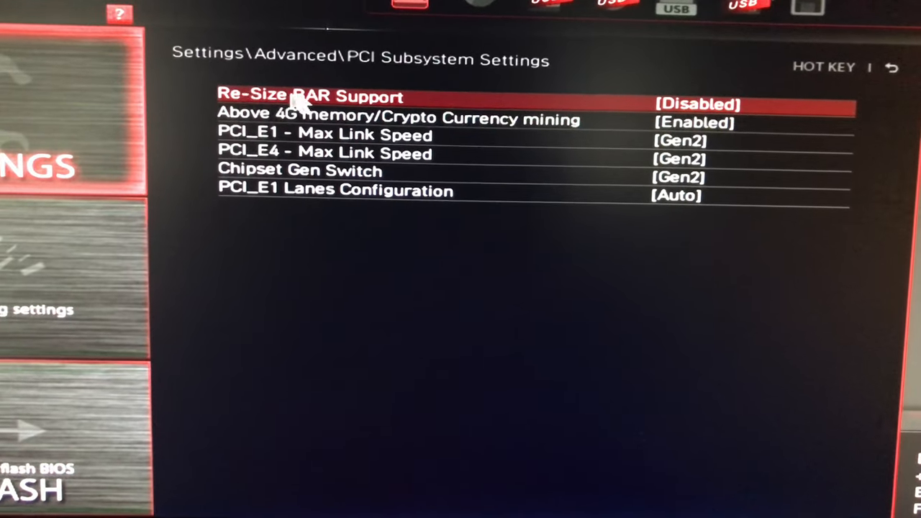
key(Down)
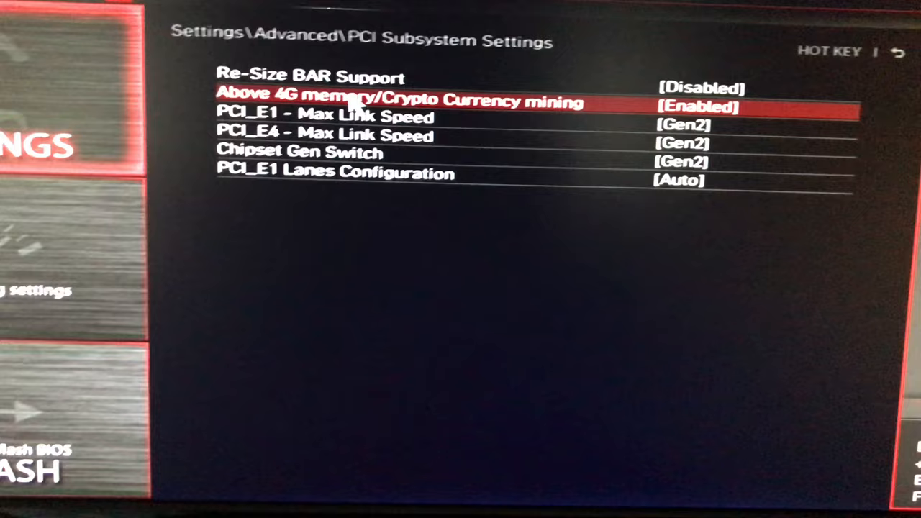
key(Down)
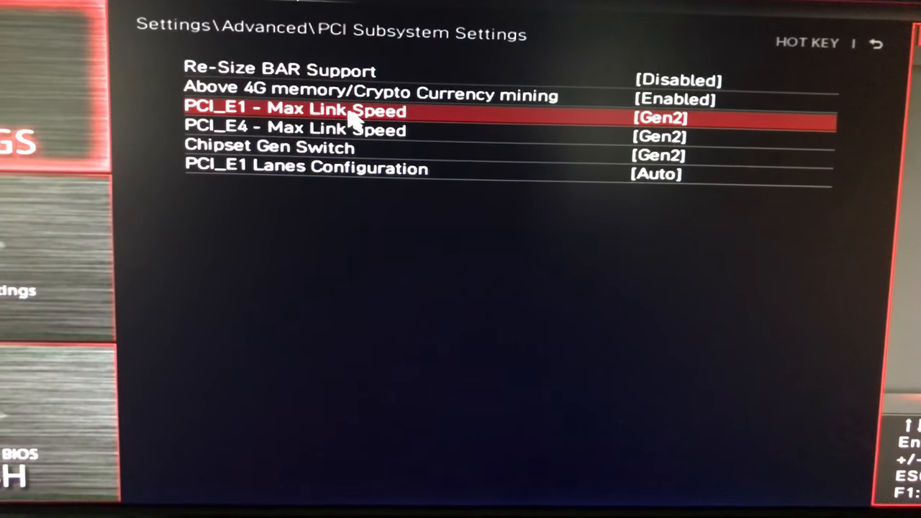
key(Down)
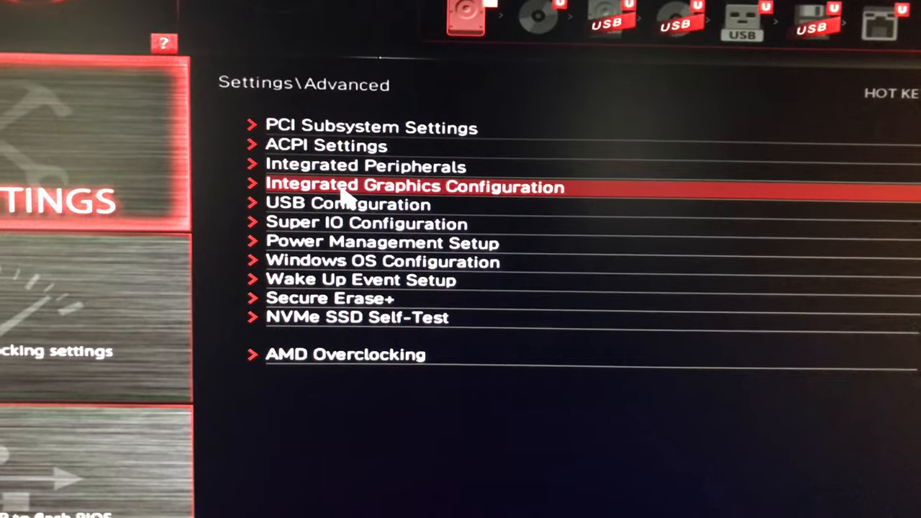
click(414, 187)
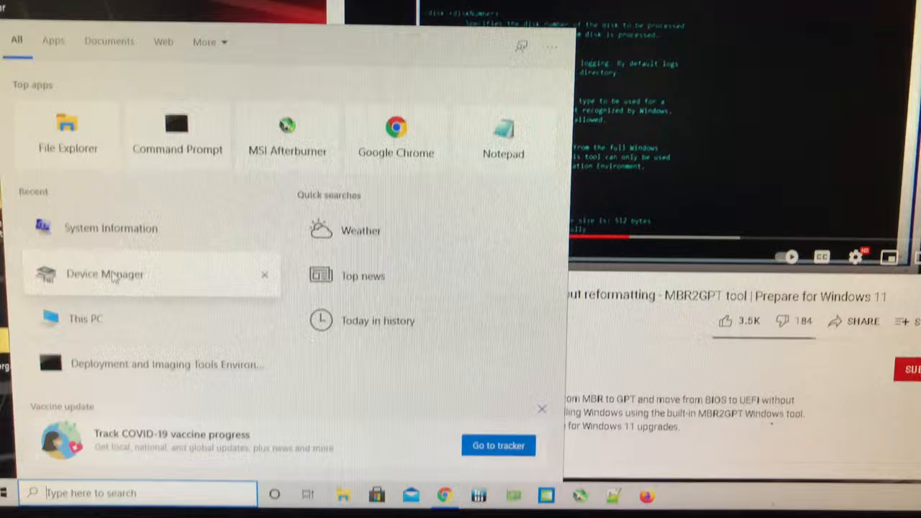
- Open Device Manager and confirm Vega 8 plus six RTX 3080 Ti adapters
click(105, 274)
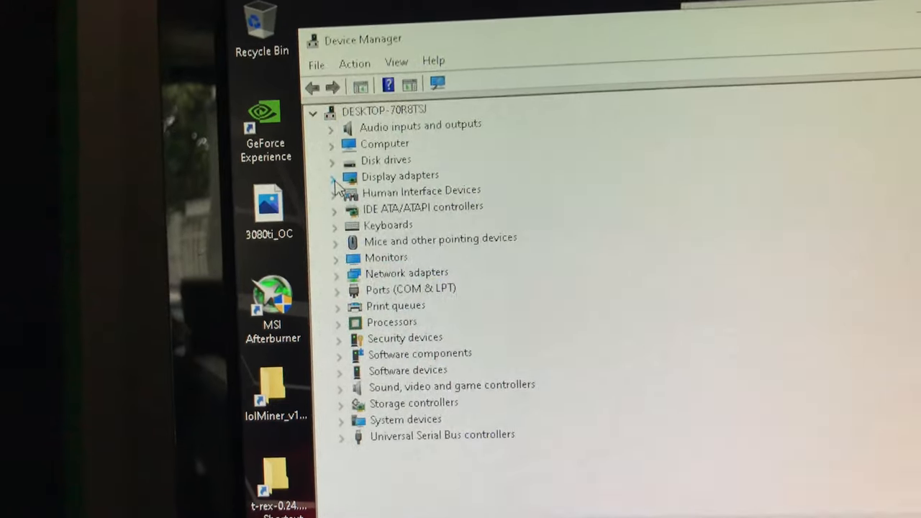
click(331, 175)
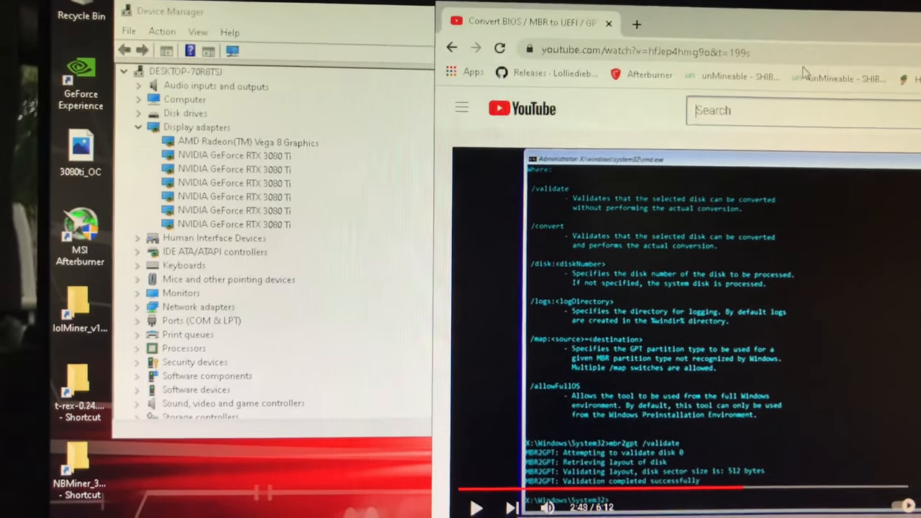
- Read through the Microsoft Docs 'Download WinPE' page in the browser
click(636, 24)
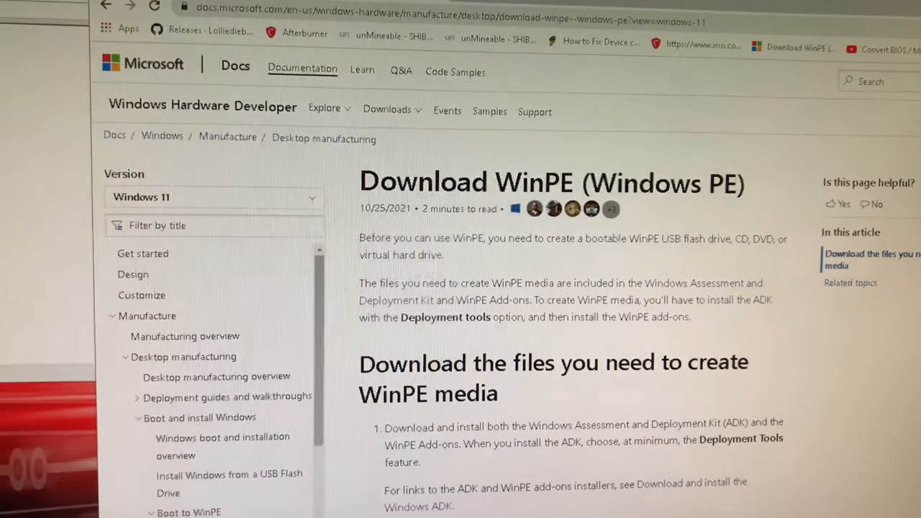
scroll(down, 3)
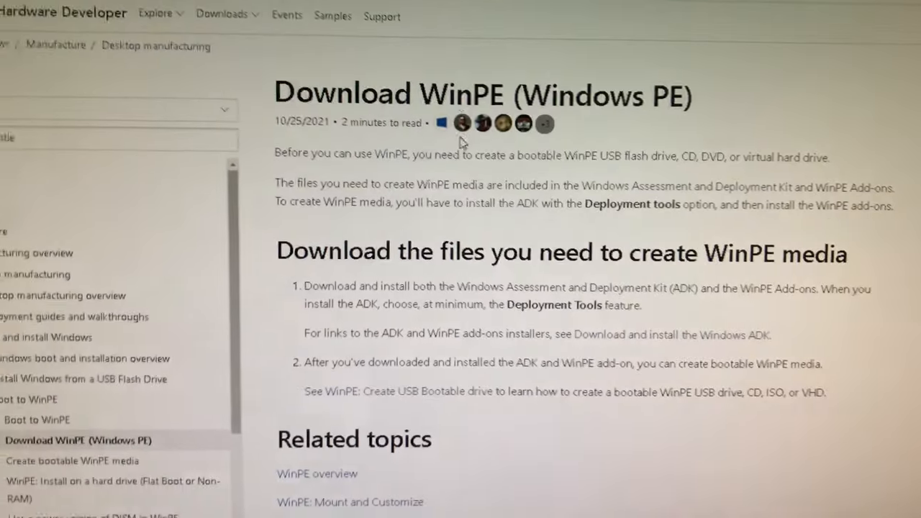
scroll(down, 3)
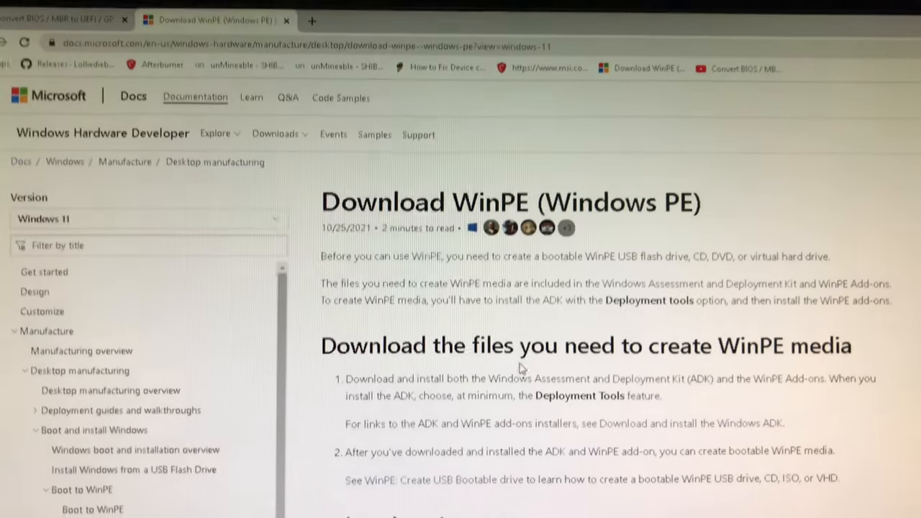
scroll(down, 3)
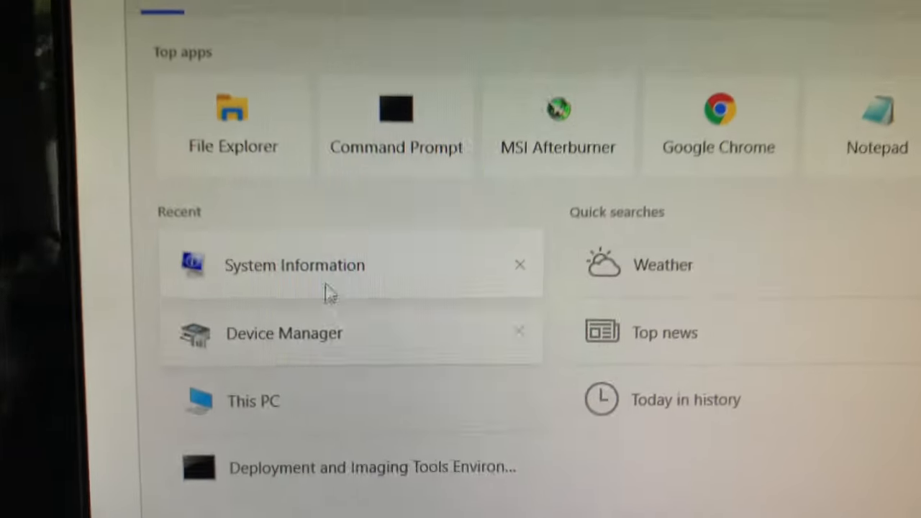
- Confirm in System Information that BIOS Mode is UEFI on the X470 GAMING PLUS MAX
click(294, 265)
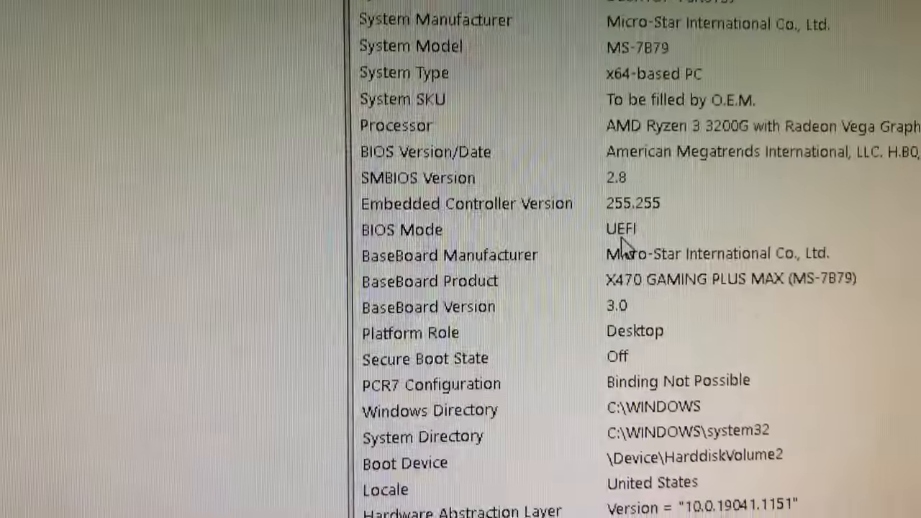
scroll(down, 3)
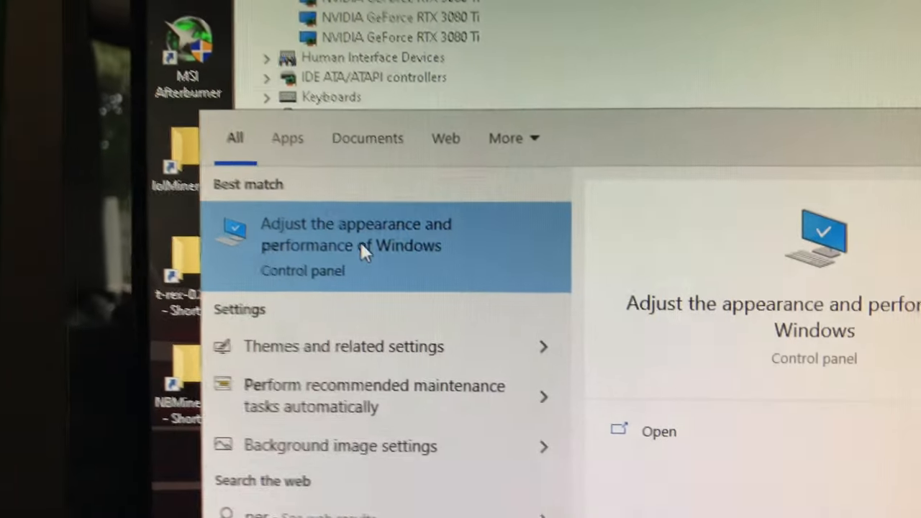
- Show the Advanced tab of Performance Options with processor scheduling and paging size
click(356, 244)
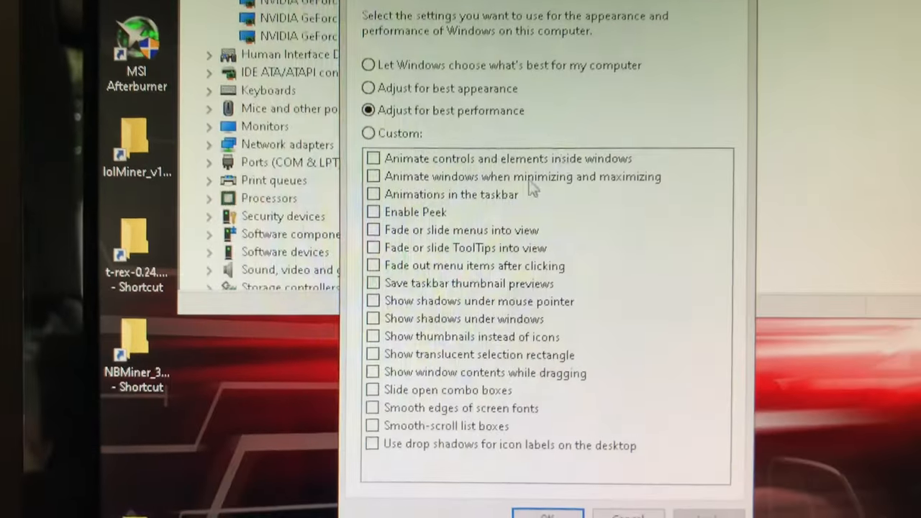
click(377, 105)
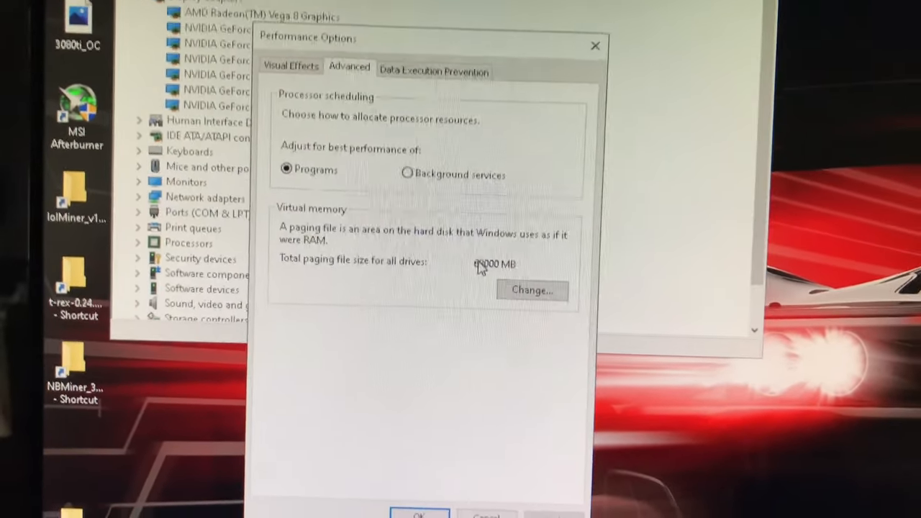
- Set drive C's custom paging file to 76000 MB initial and maximum
click(531, 290)
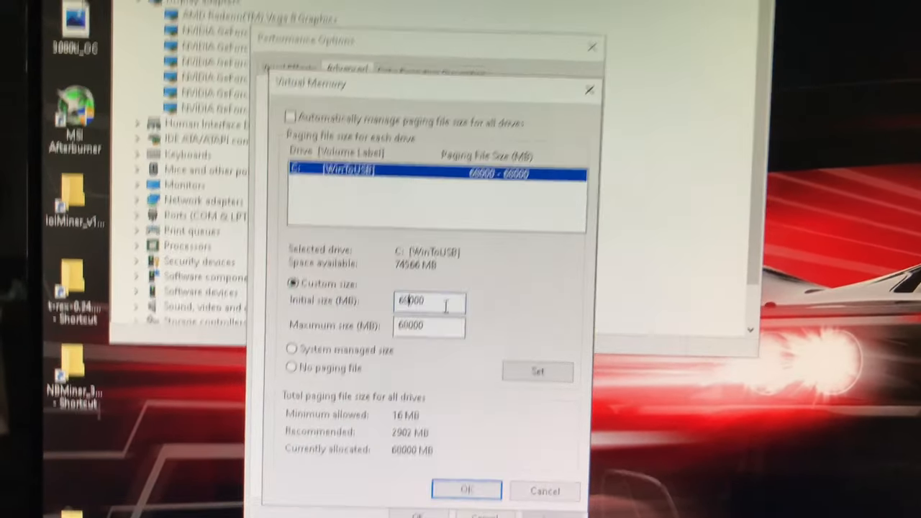
text(7000)
click(429, 326)
text(76000)
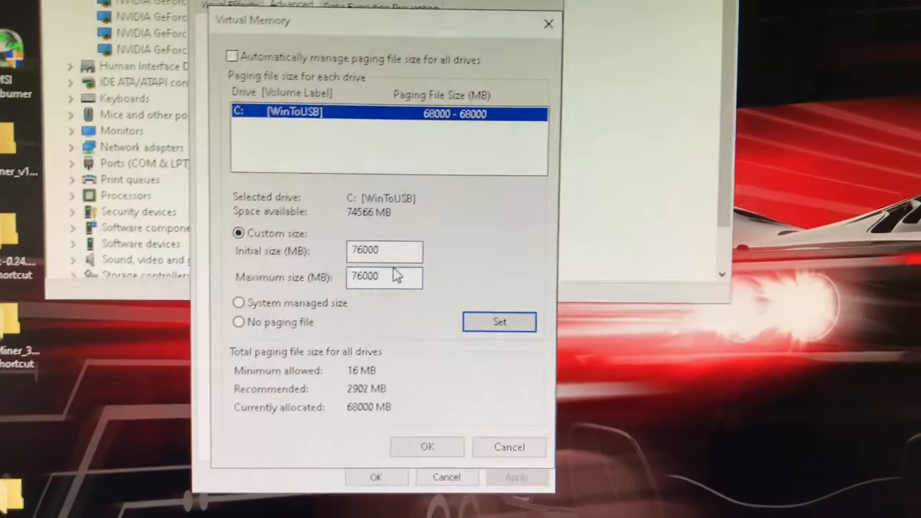
click(499, 321)
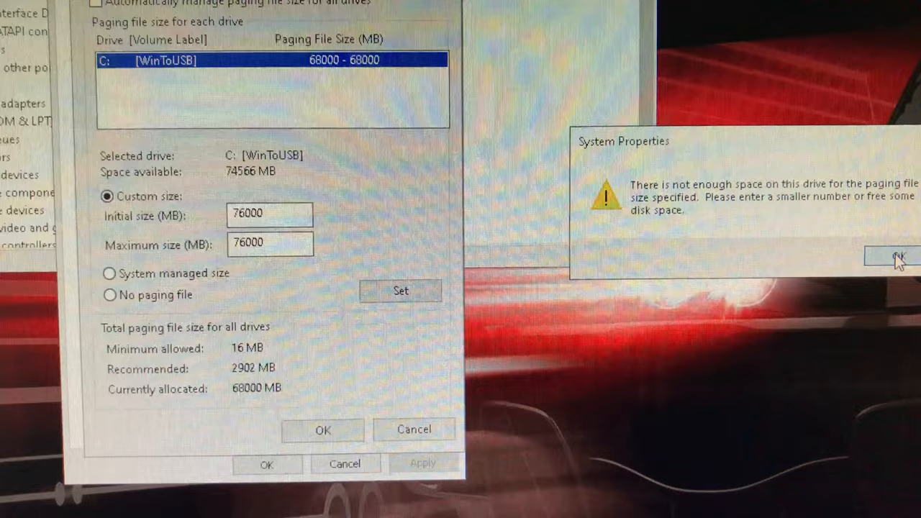
- Dismiss the space warning and set drive C's paging file to 74000 MB
click(896, 257)
text(74000)
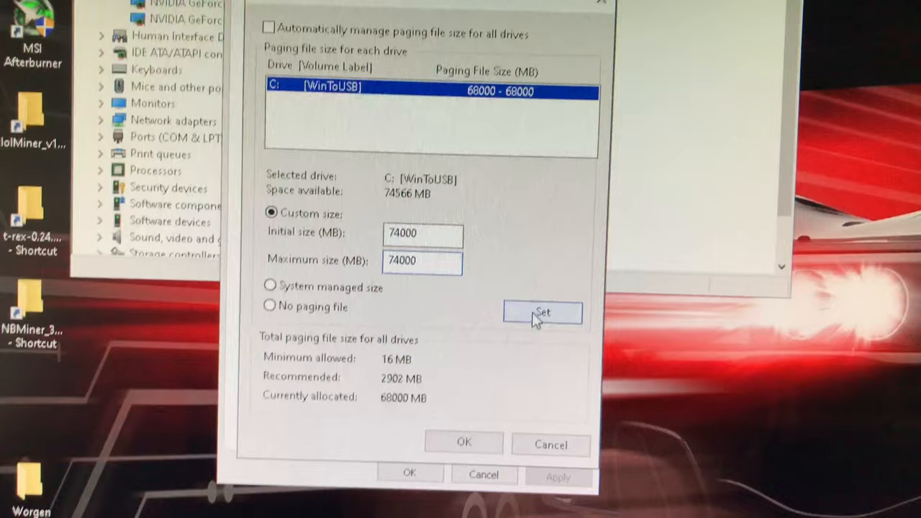
click(542, 312)
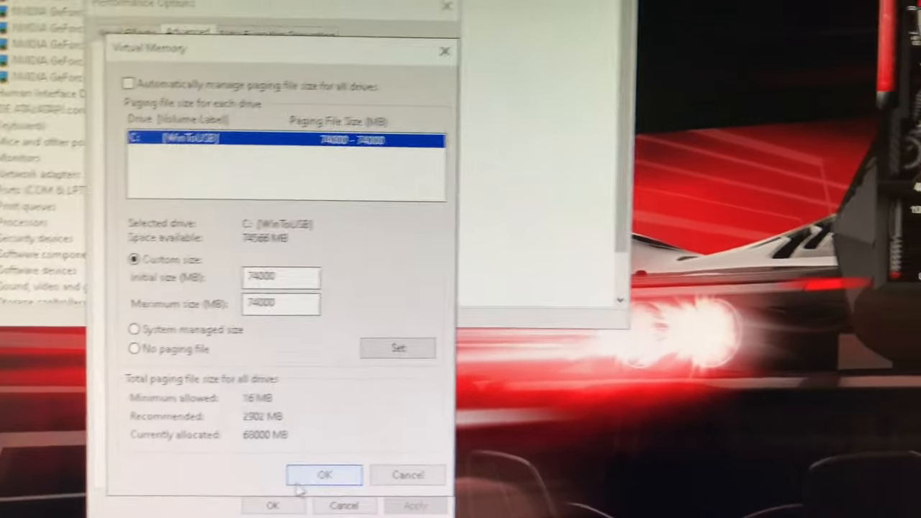
click(324, 475)
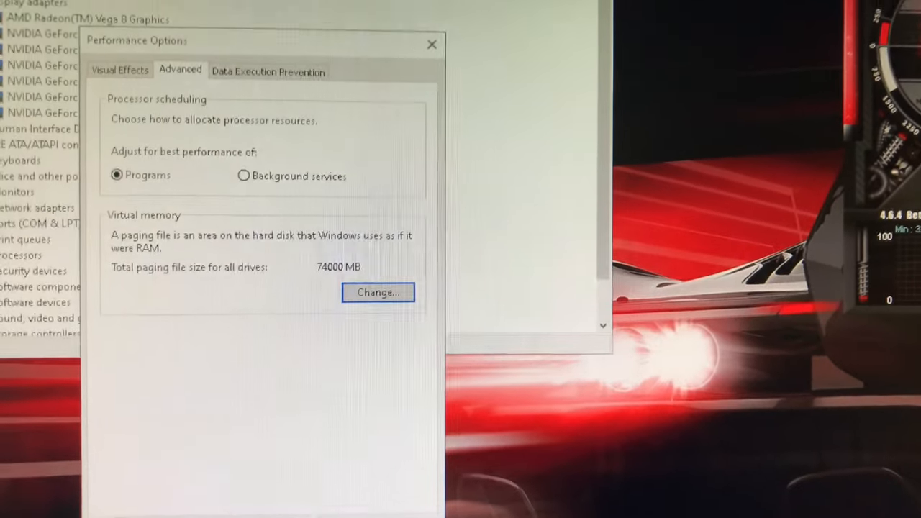